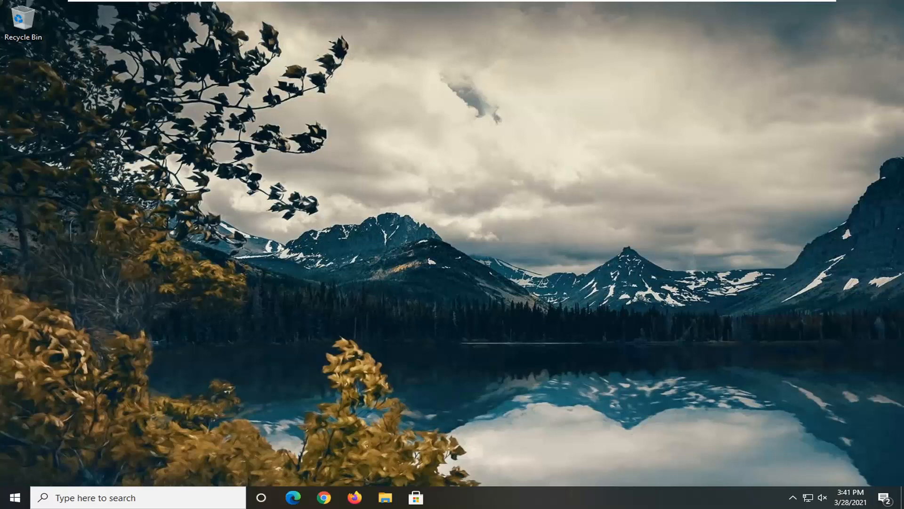
{"action": "mouse_move", "coordinate": [32, 351]}
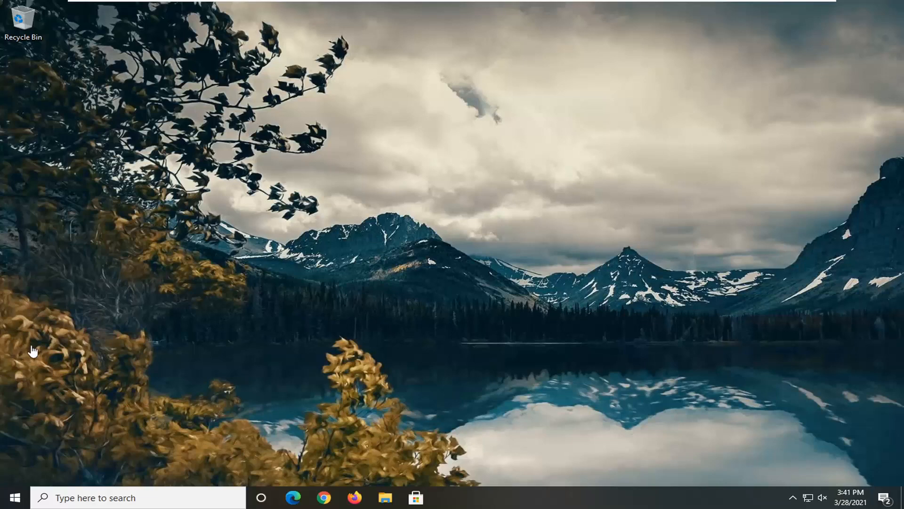
Open Windows Settings from the Start menu's left pane
{"action": "left_click", "coordinate": [11, 497]}
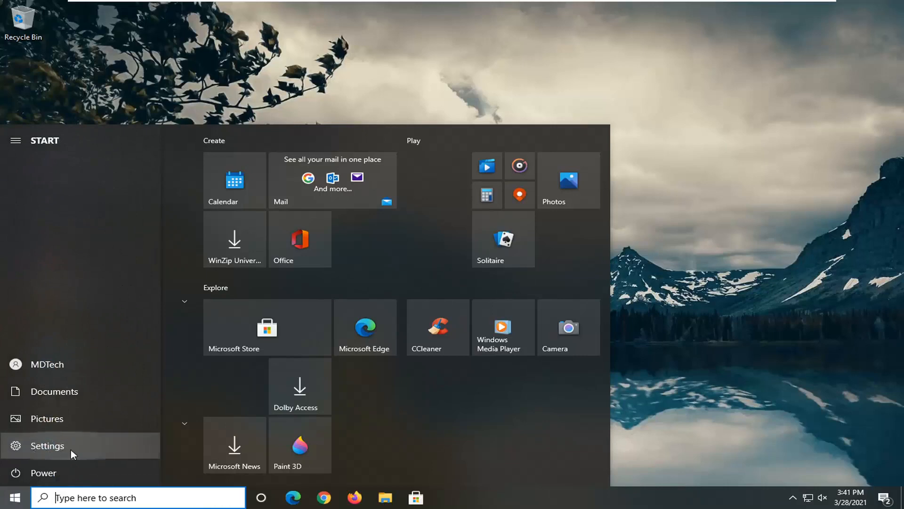
{"action": "left_click", "coordinate": [47, 445]}
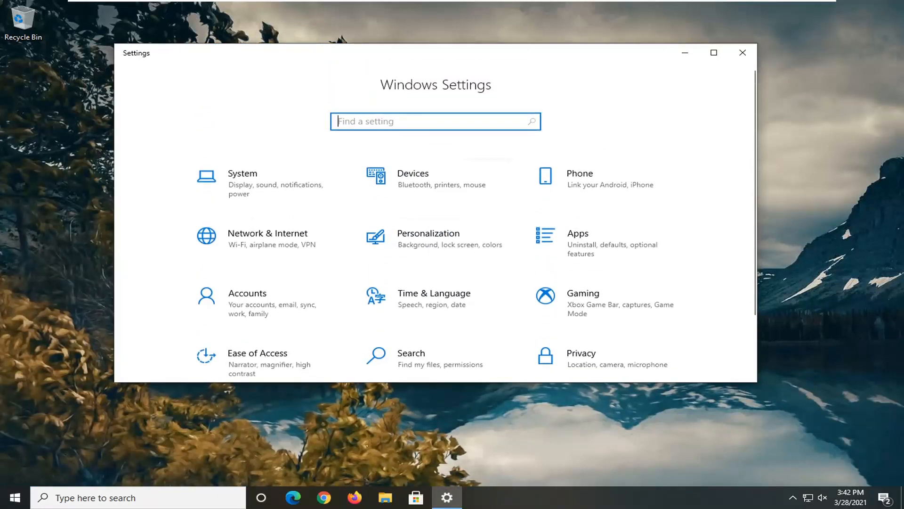
Filter the Apps & features list by 'edge' and select Microsoft Edge
{"action": "left_click", "coordinate": [577, 233]}
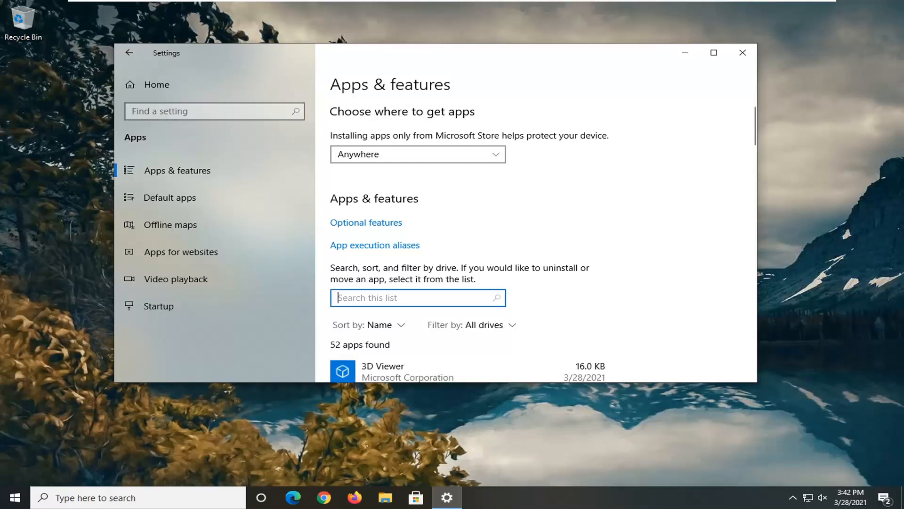
{"action": "type", "text": "edge"}
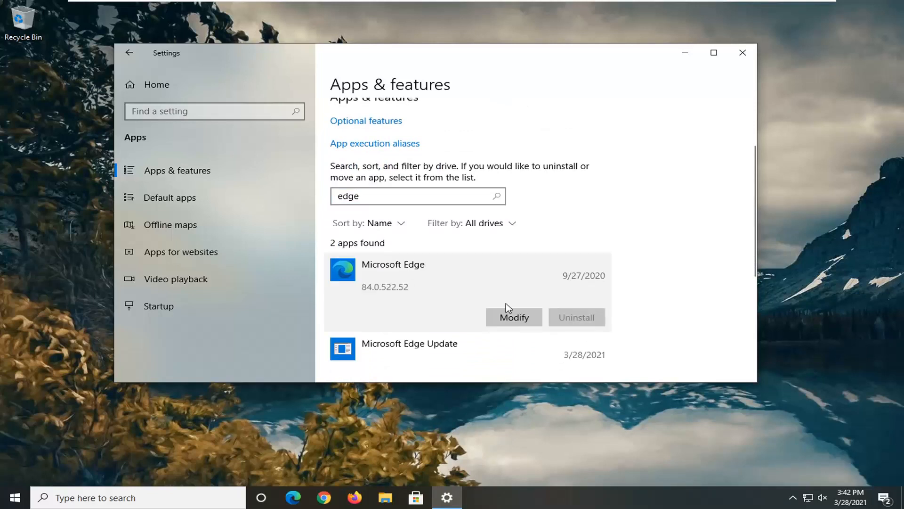
Run Modify on Microsoft Edge, approve the UAC prompt, and launch Edge from the taskbar
{"action": "left_click", "coordinate": [512, 317]}
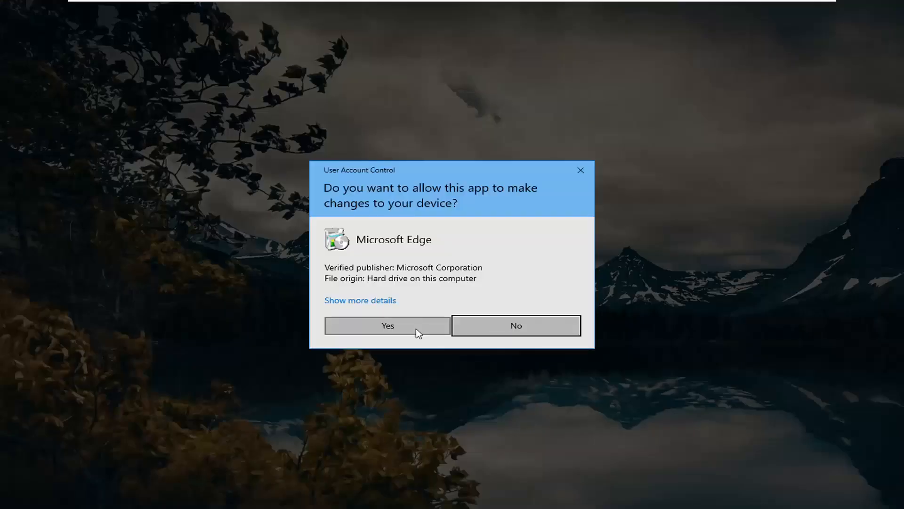
{"action": "left_click", "coordinate": [387, 325]}
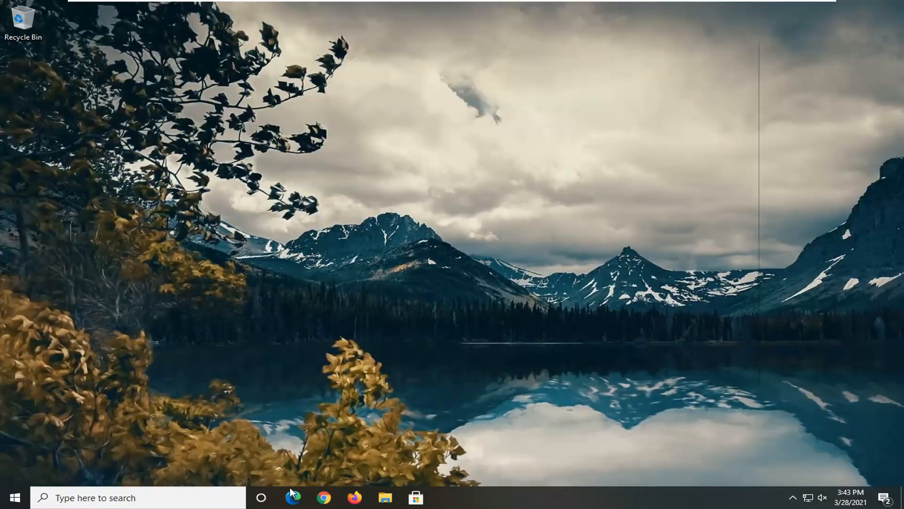
{"action": "left_click", "coordinate": [293, 498]}
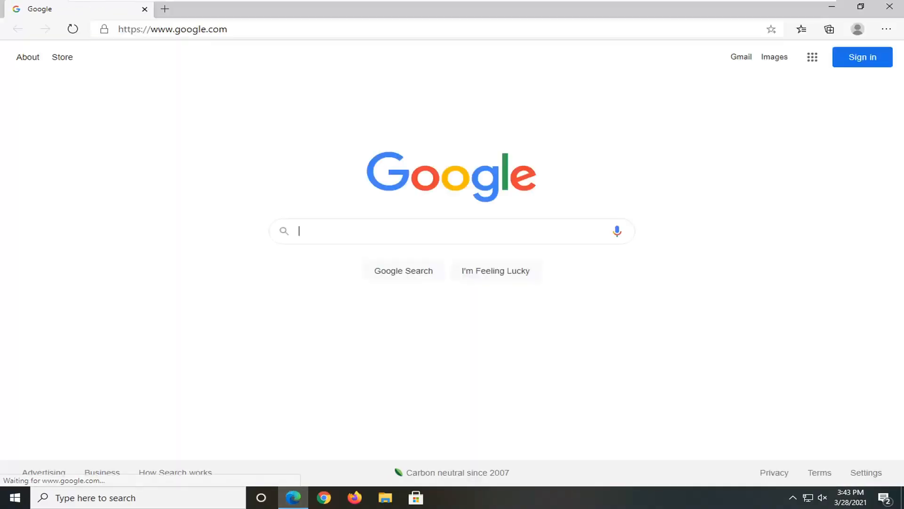